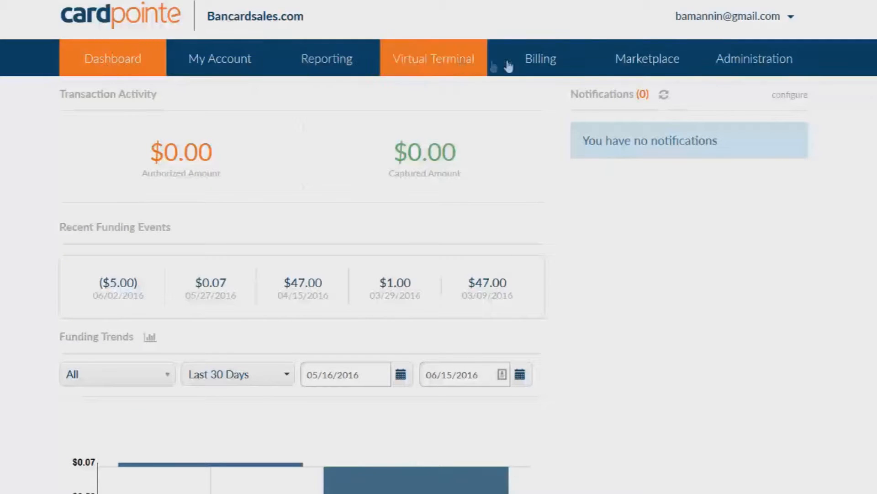
# Step: Show the Administration users list with the single registered Super Admin
pyautogui.click(754, 59)
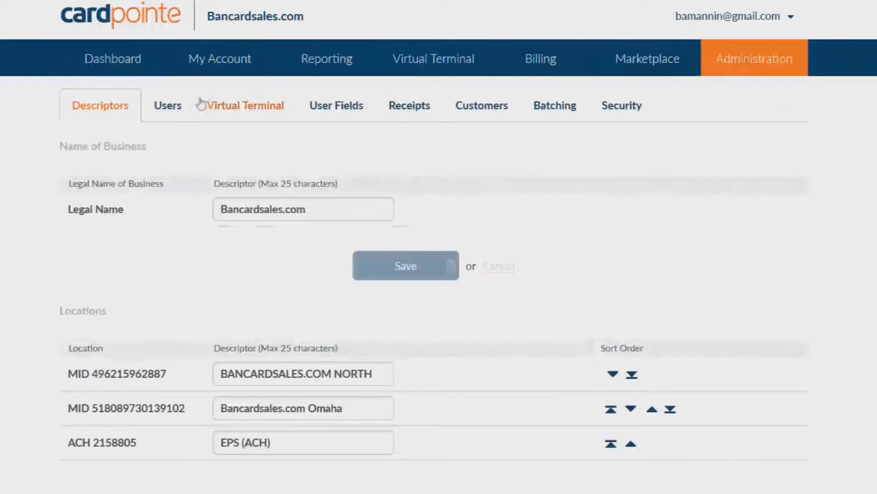
pyautogui.click(167, 105)
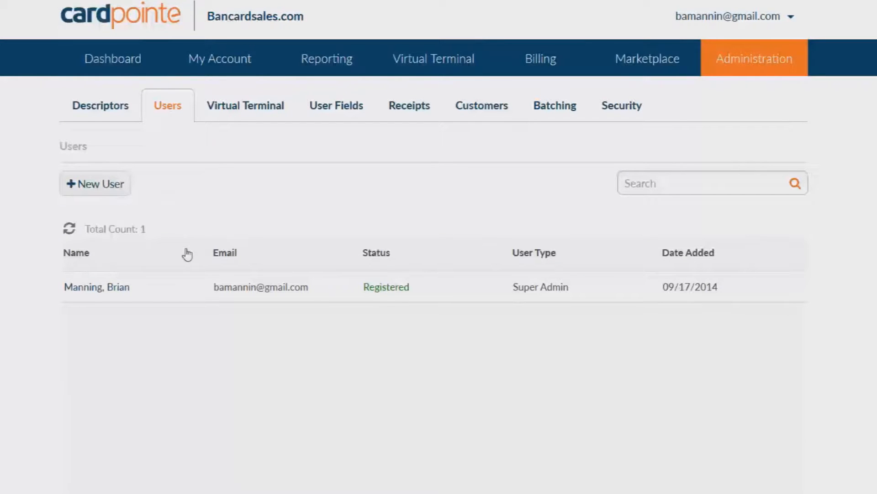
pyautogui.moveTo(163, 248)
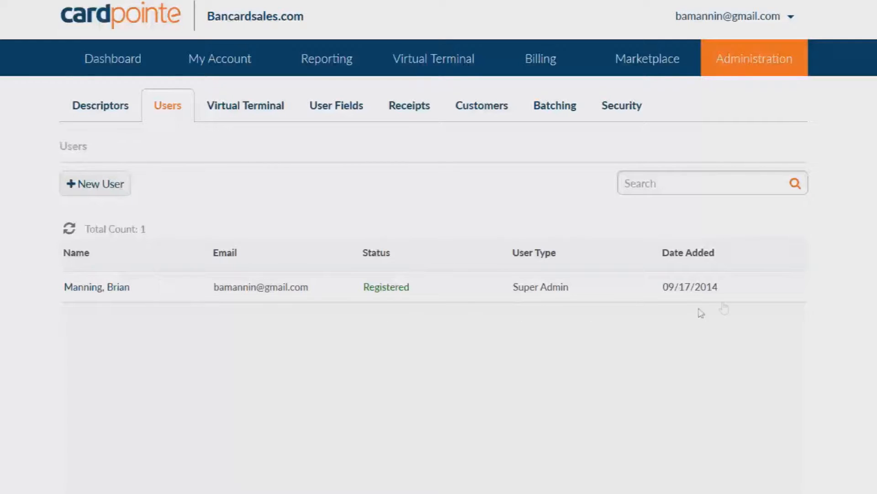
pyautogui.moveTo(116, 234)
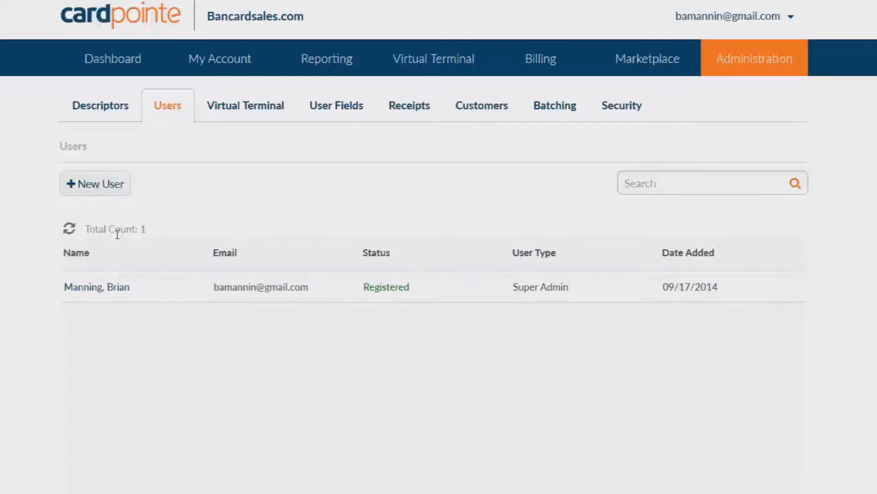
pyautogui.moveTo(499, 291)
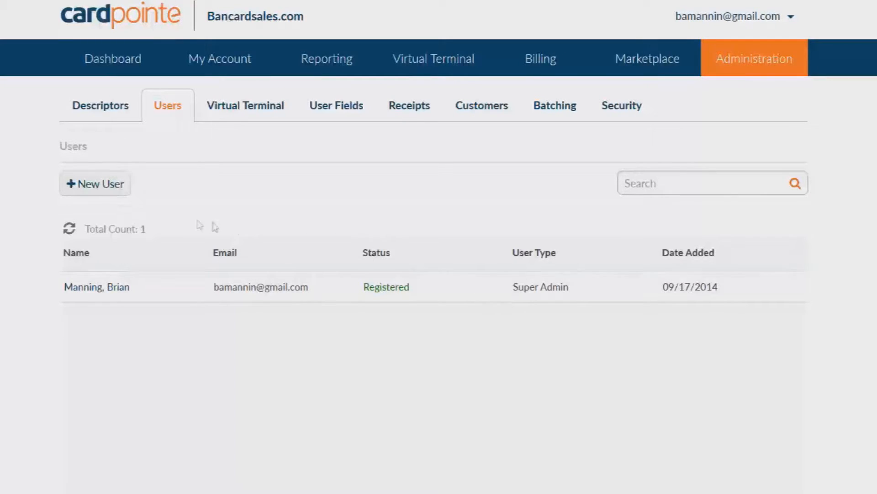
pyautogui.click(95, 183)
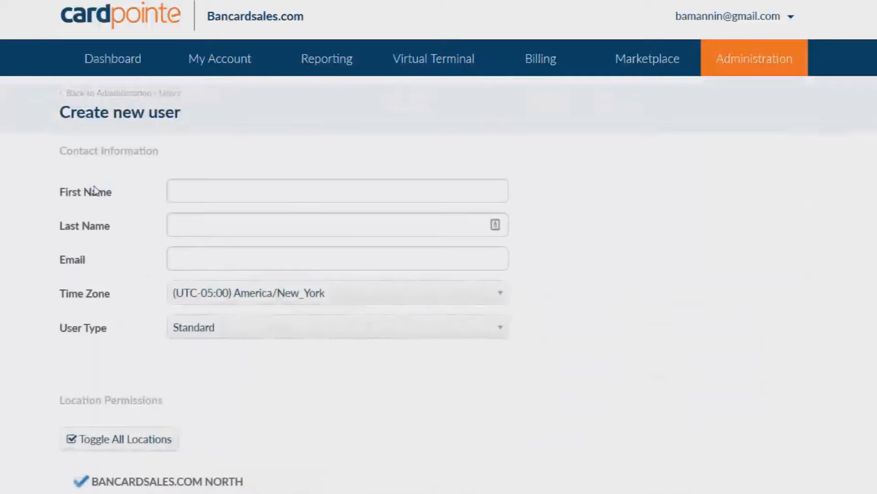
pyautogui.write('Bob')
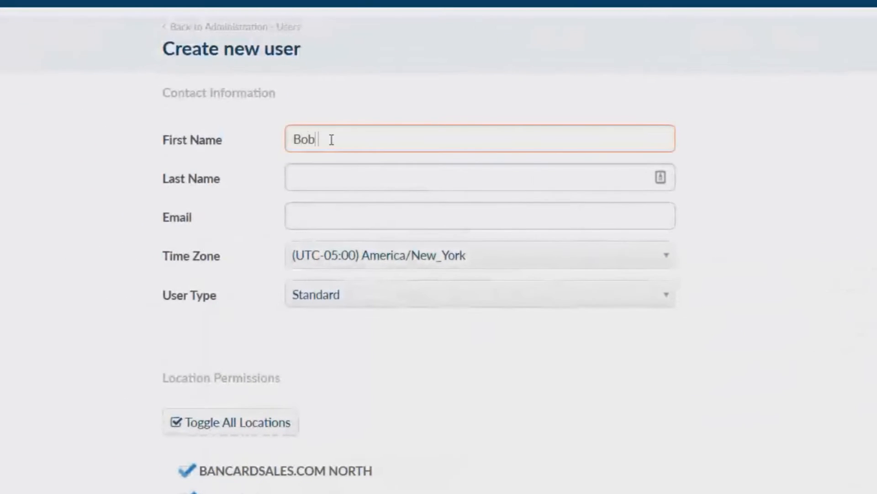
pyautogui.write('Smith')
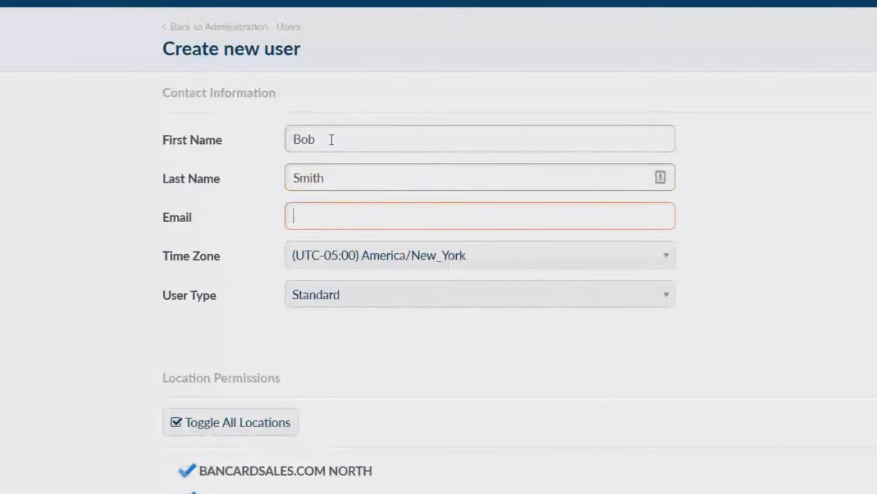
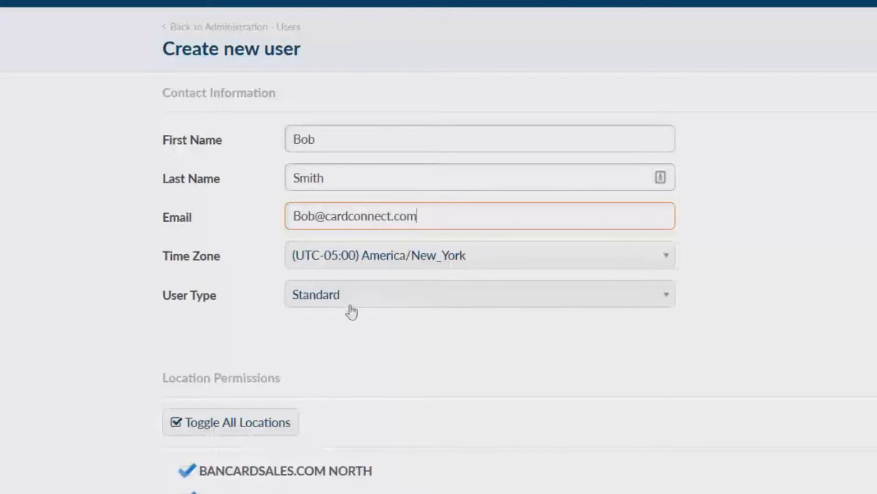
# Step: Set the new user's type to Admin, briefly toggling Standard and back
pyautogui.click(478, 294)
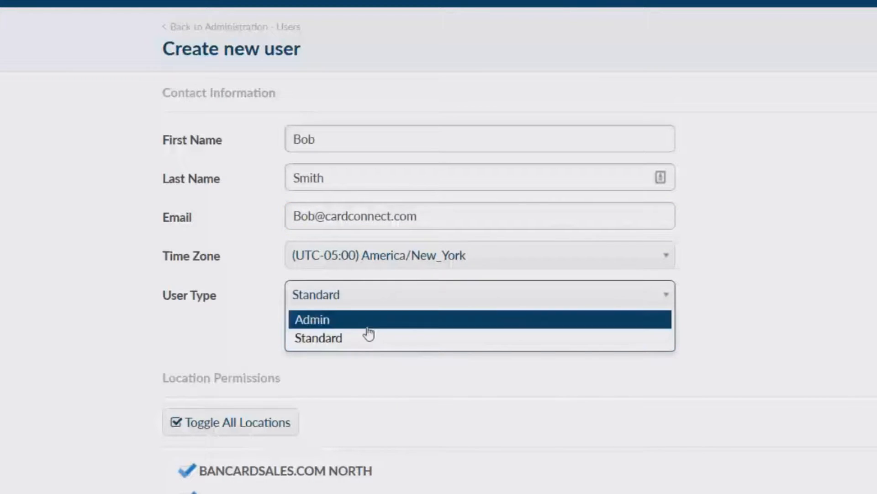
pyautogui.click(311, 319)
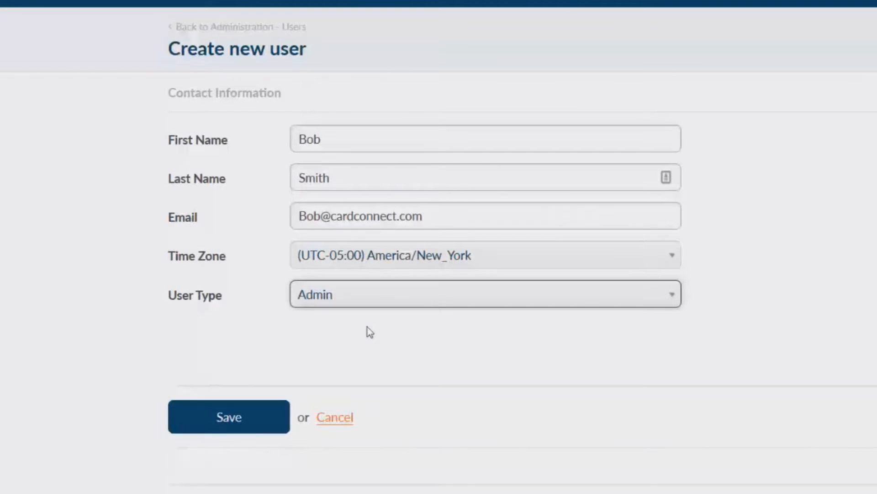
pyautogui.click(485, 293)
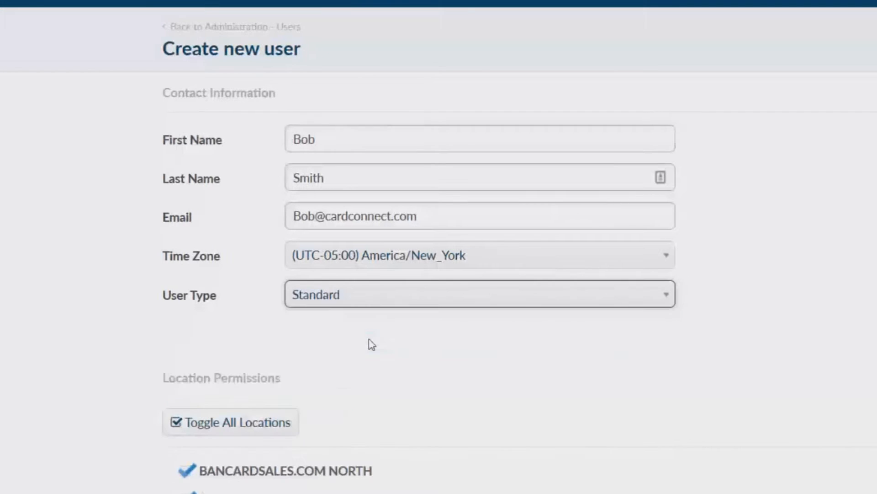
pyautogui.click(479, 294)
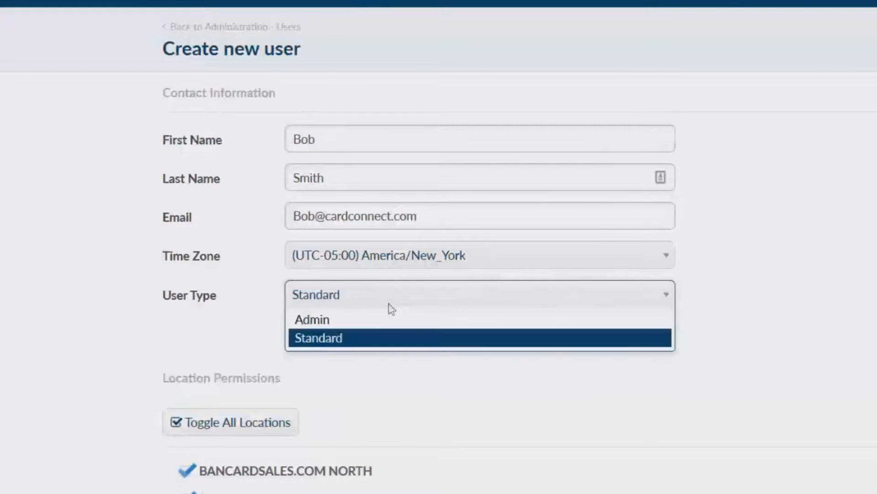
pyautogui.click(311, 319)
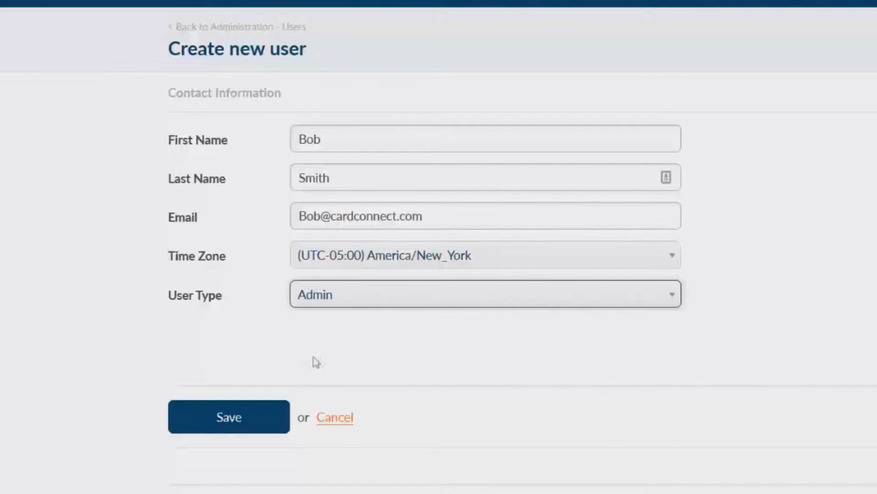
pyautogui.moveTo(253, 380)
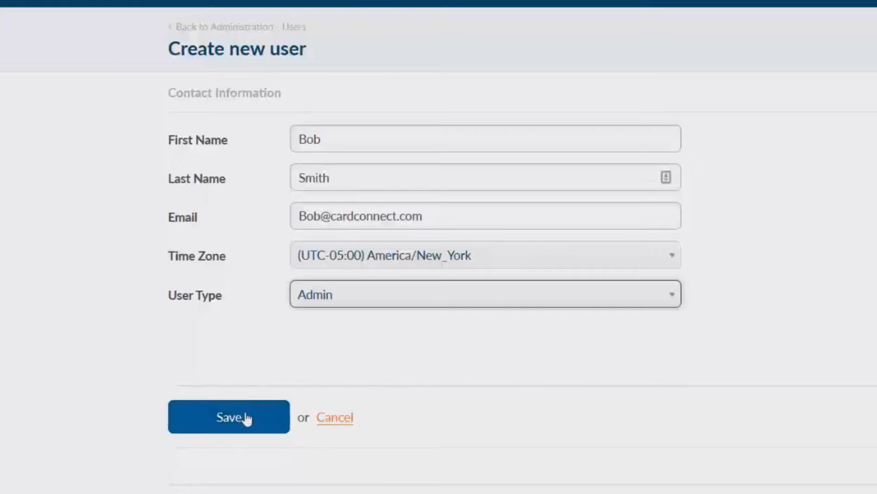
pyautogui.moveTo(324, 351)
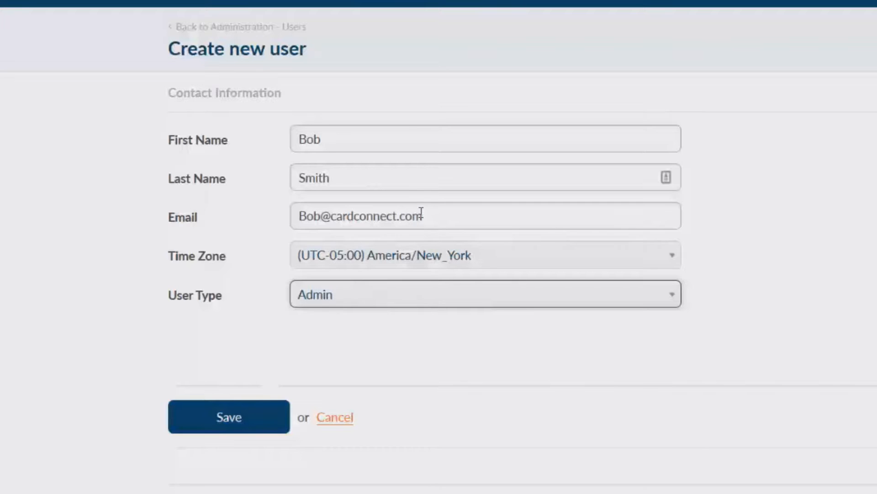
# Step: Make Bob Smith a Standard user with all three locations unchecked then rechecked
pyautogui.click(485, 294)
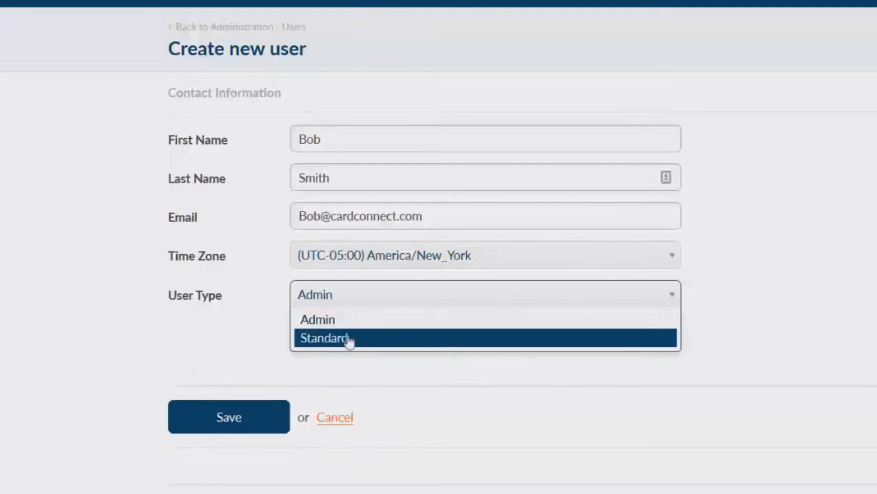
pyautogui.click(325, 338)
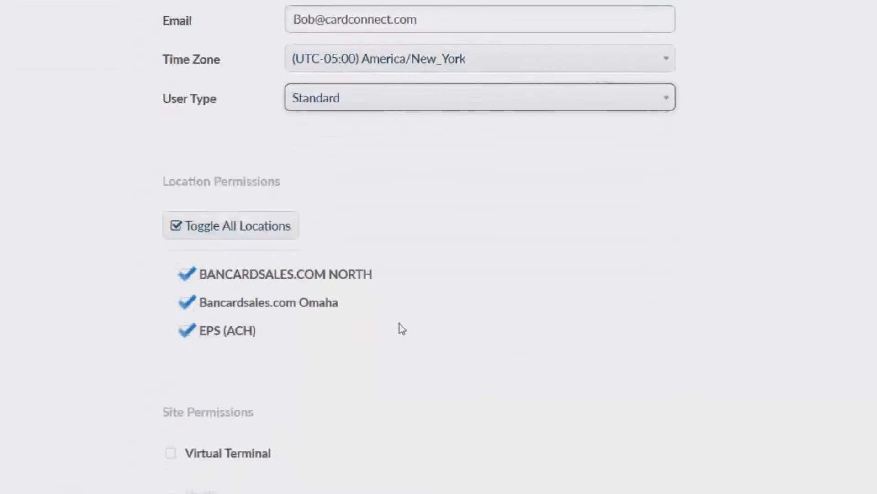
pyautogui.click(230, 226)
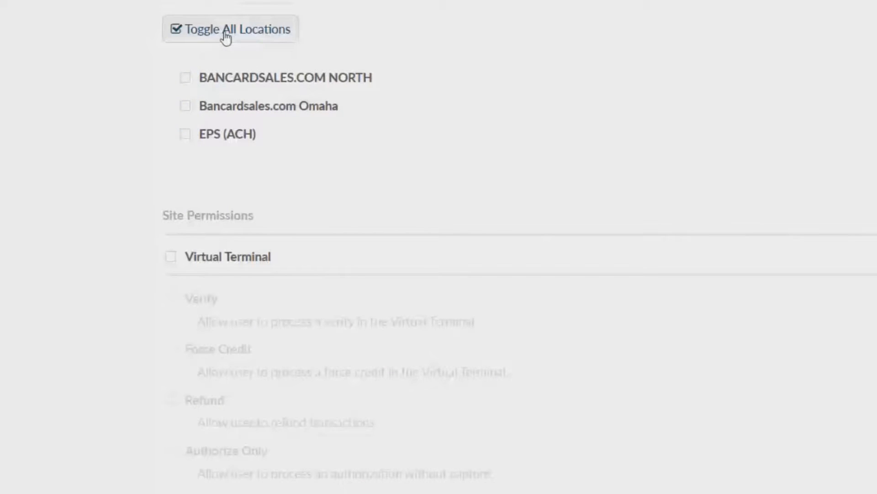
pyautogui.click(230, 28)
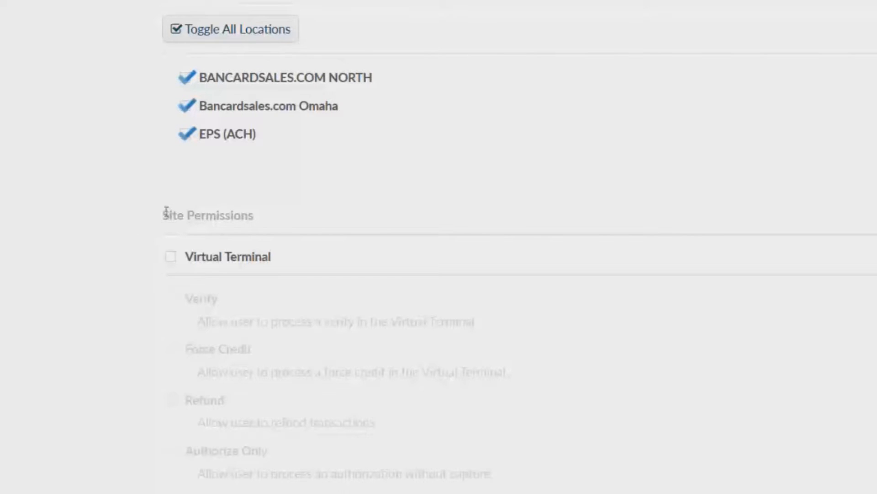
# Step: Grant Virtual Terminal permissions: verifies, authorizations without capture and manual batch close
pyautogui.click(171, 256)
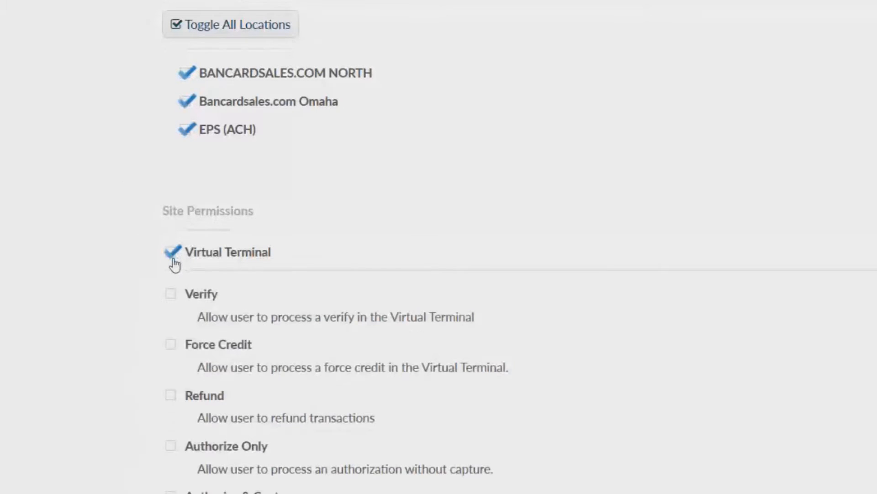
pyautogui.scroll(-3)
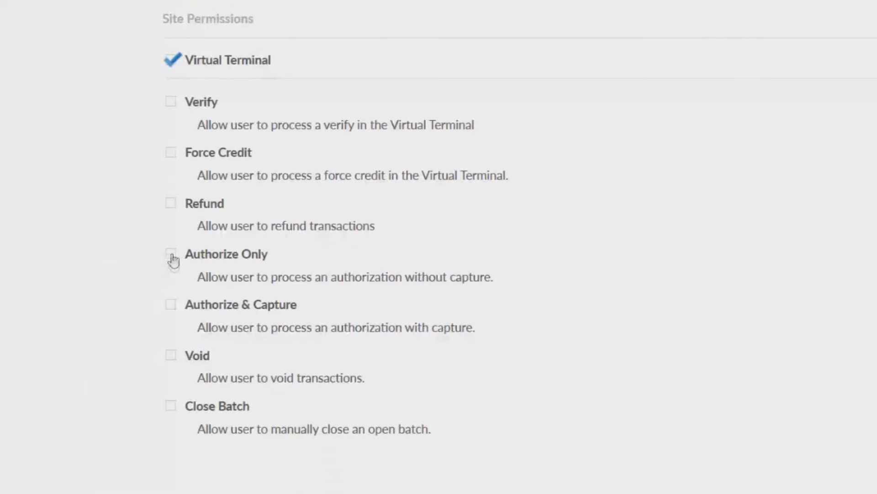
pyautogui.click(171, 102)
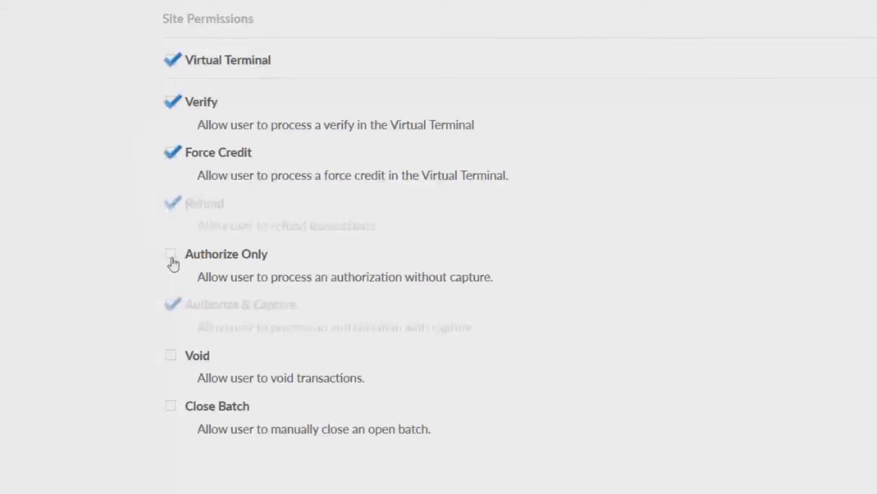
pyautogui.click(171, 406)
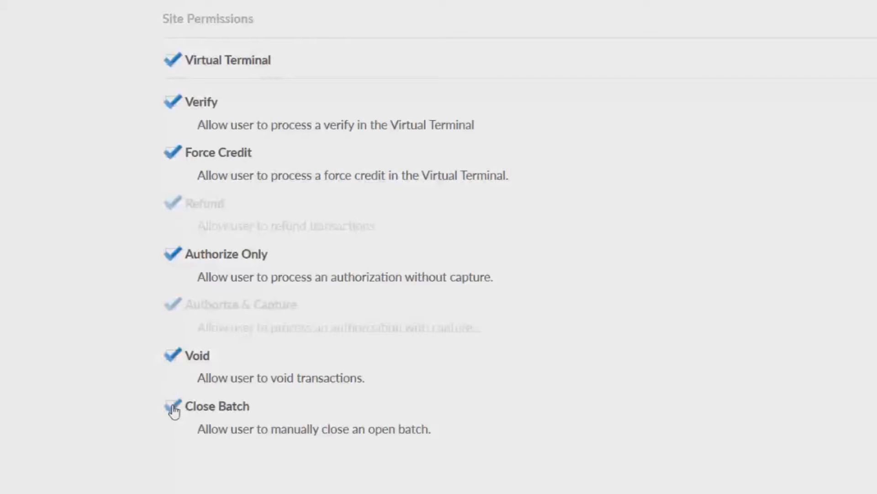
pyautogui.click(172, 406)
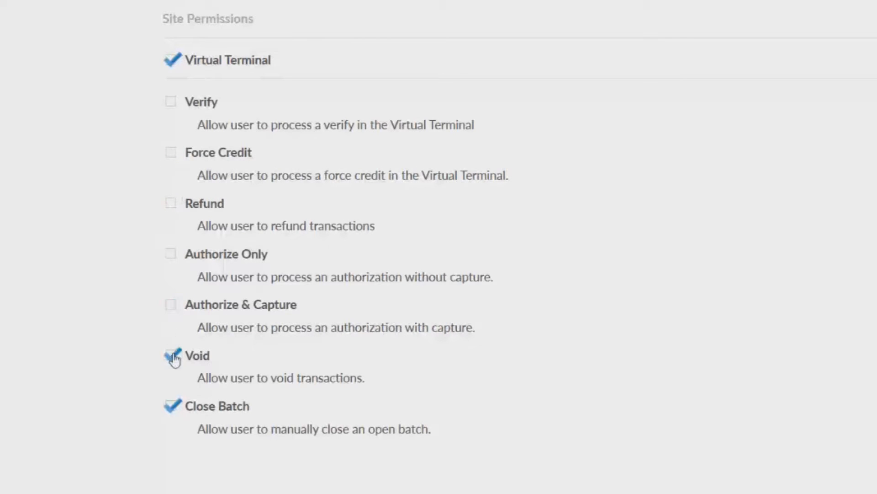
# Step: Grant access to the Statements report and Billing pages
pyautogui.scroll(-3)
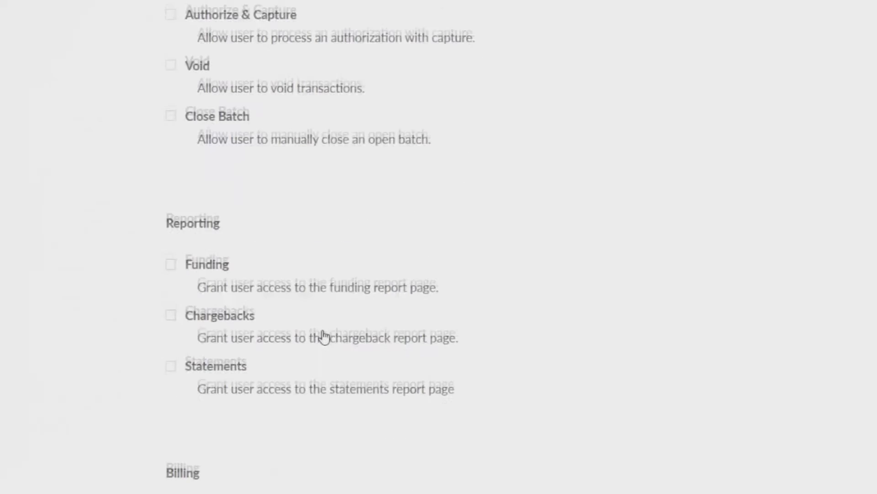
pyautogui.click(171, 366)
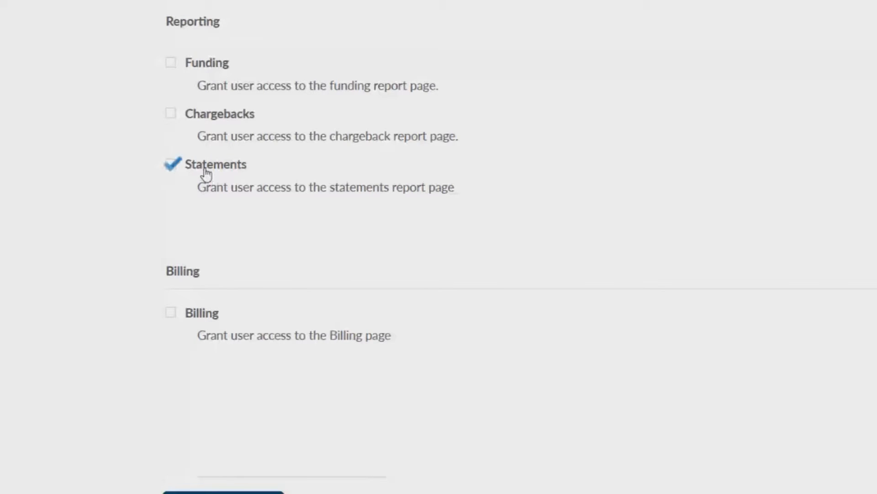
pyautogui.click(171, 312)
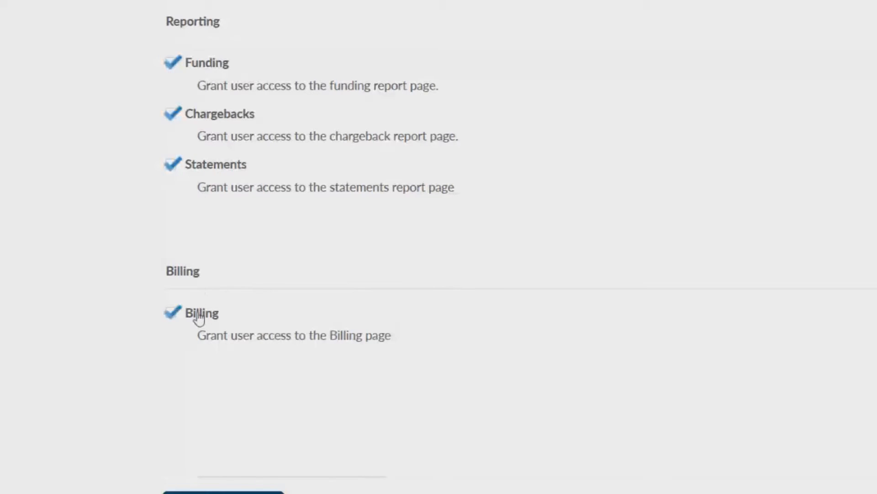
pyautogui.scroll(-3)
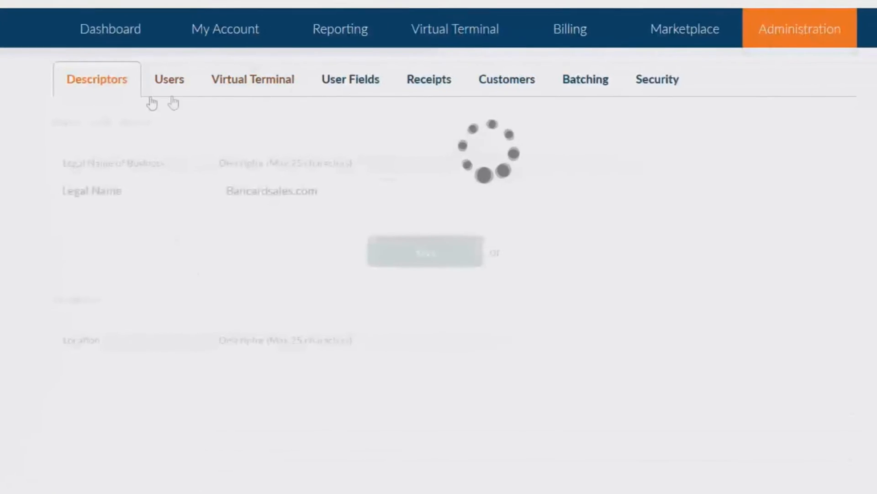
pyautogui.click(168, 79)
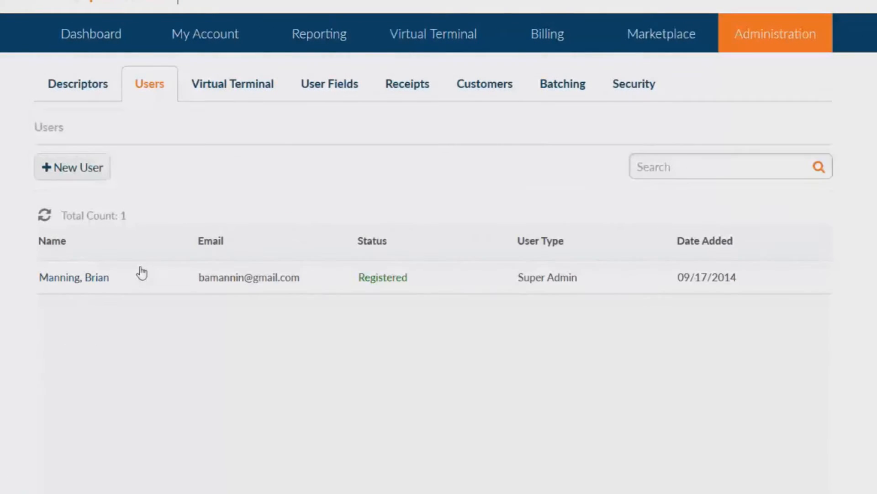
pyautogui.moveTo(73, 277)
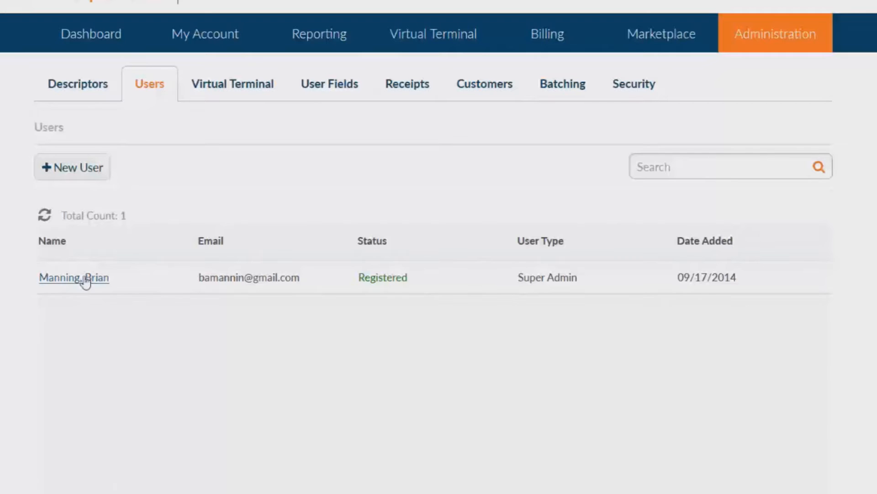
pyautogui.click(73, 277)
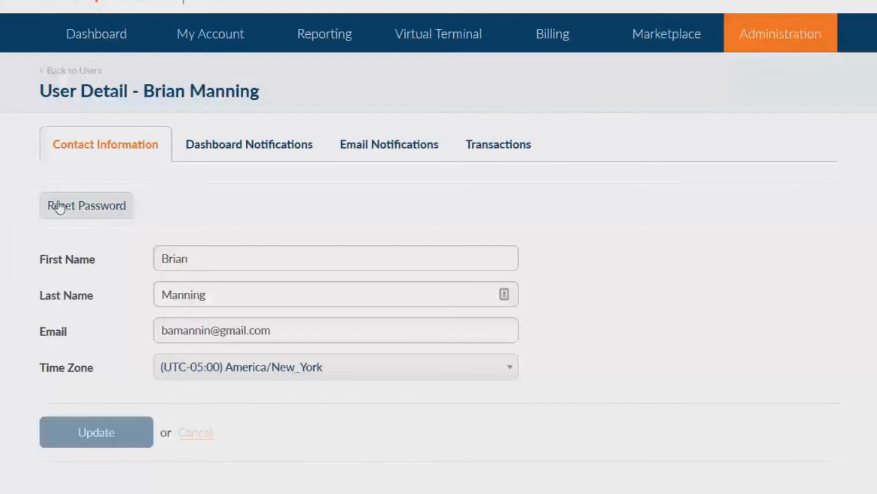
# Step: Cancel a password reset prompt and show his dashboard notification settings
pyautogui.click(86, 206)
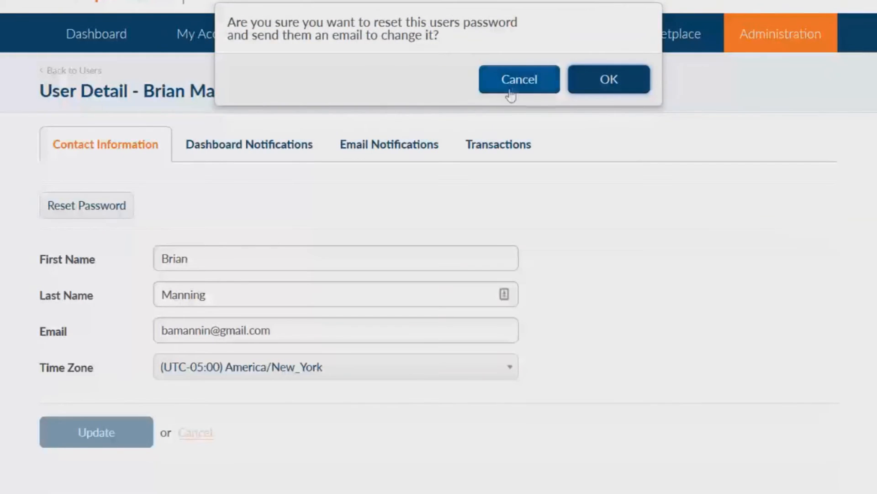
pyautogui.click(518, 79)
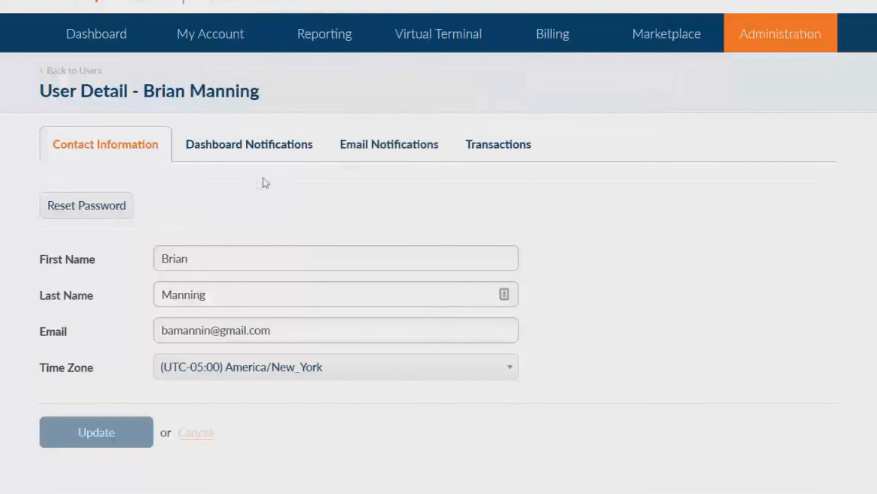
pyautogui.click(247, 143)
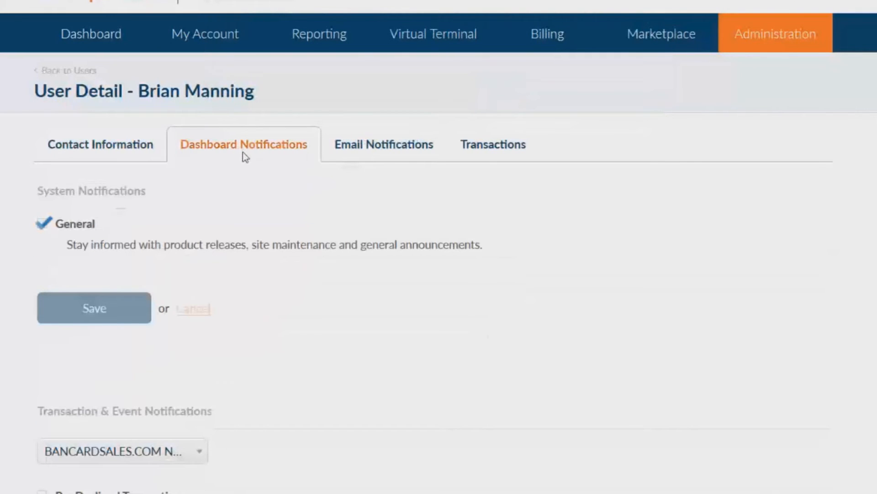
# Step: Review email notification locations and discard the notification changes
pyautogui.scroll(-3)
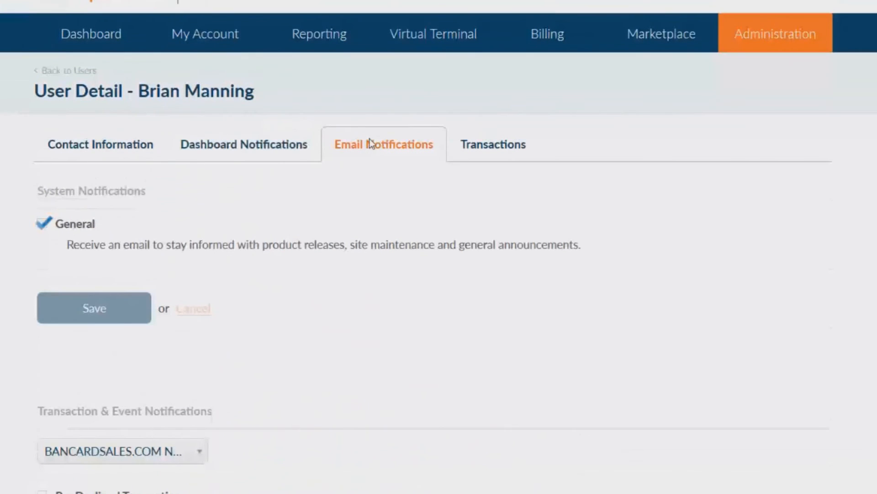
pyautogui.scroll(-3)
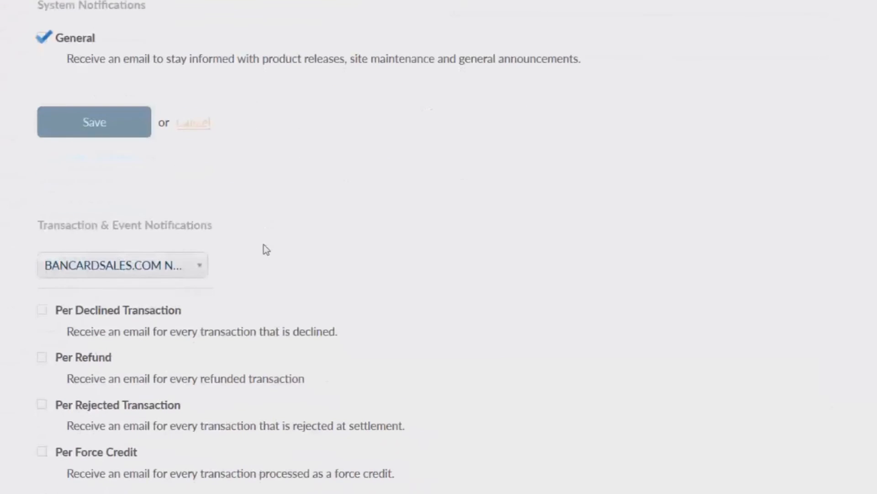
pyautogui.click(123, 265)
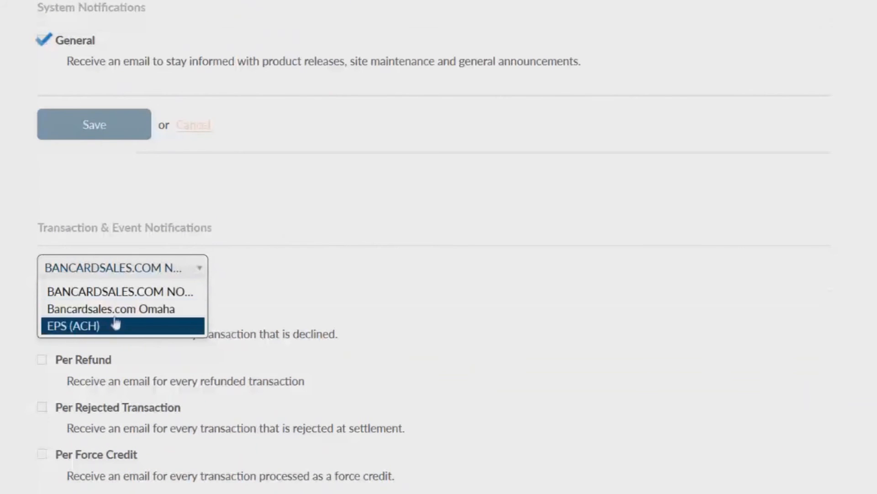
pyautogui.click(73, 325)
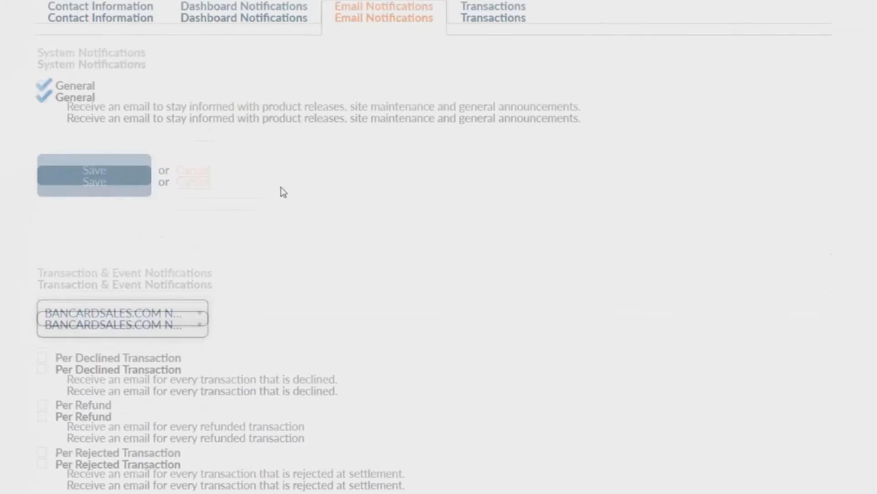
pyautogui.click(244, 143)
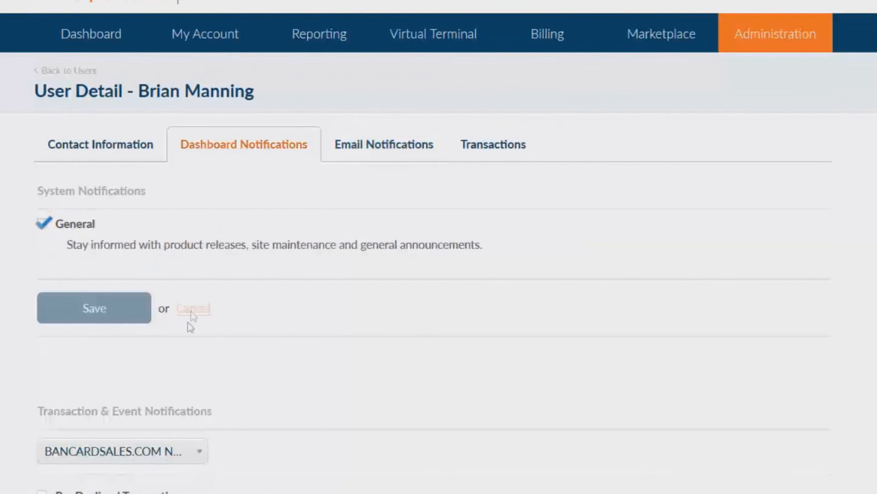
pyautogui.click(122, 450)
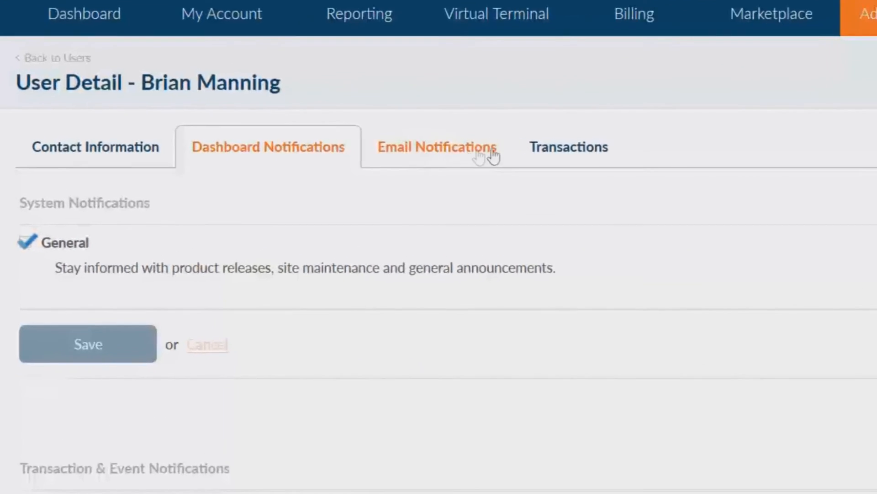
# Step: View the 15 transactions totalling $10,000.00 processed by this user
pyautogui.click(569, 146)
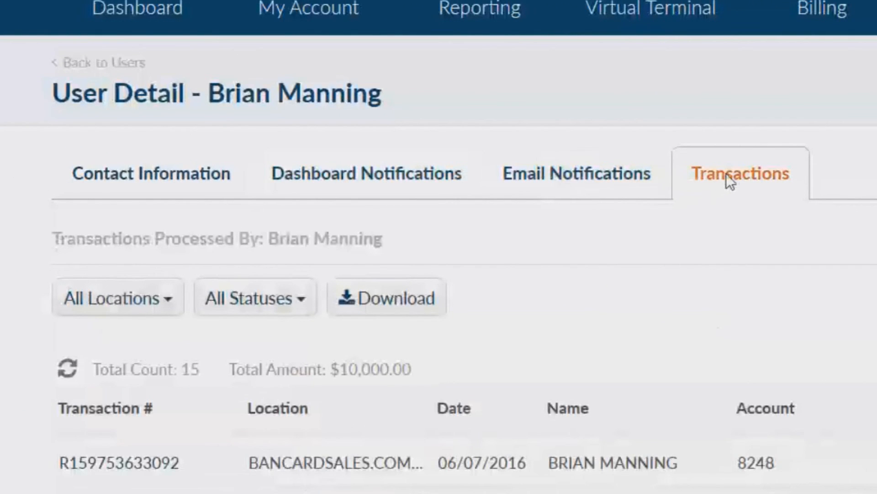